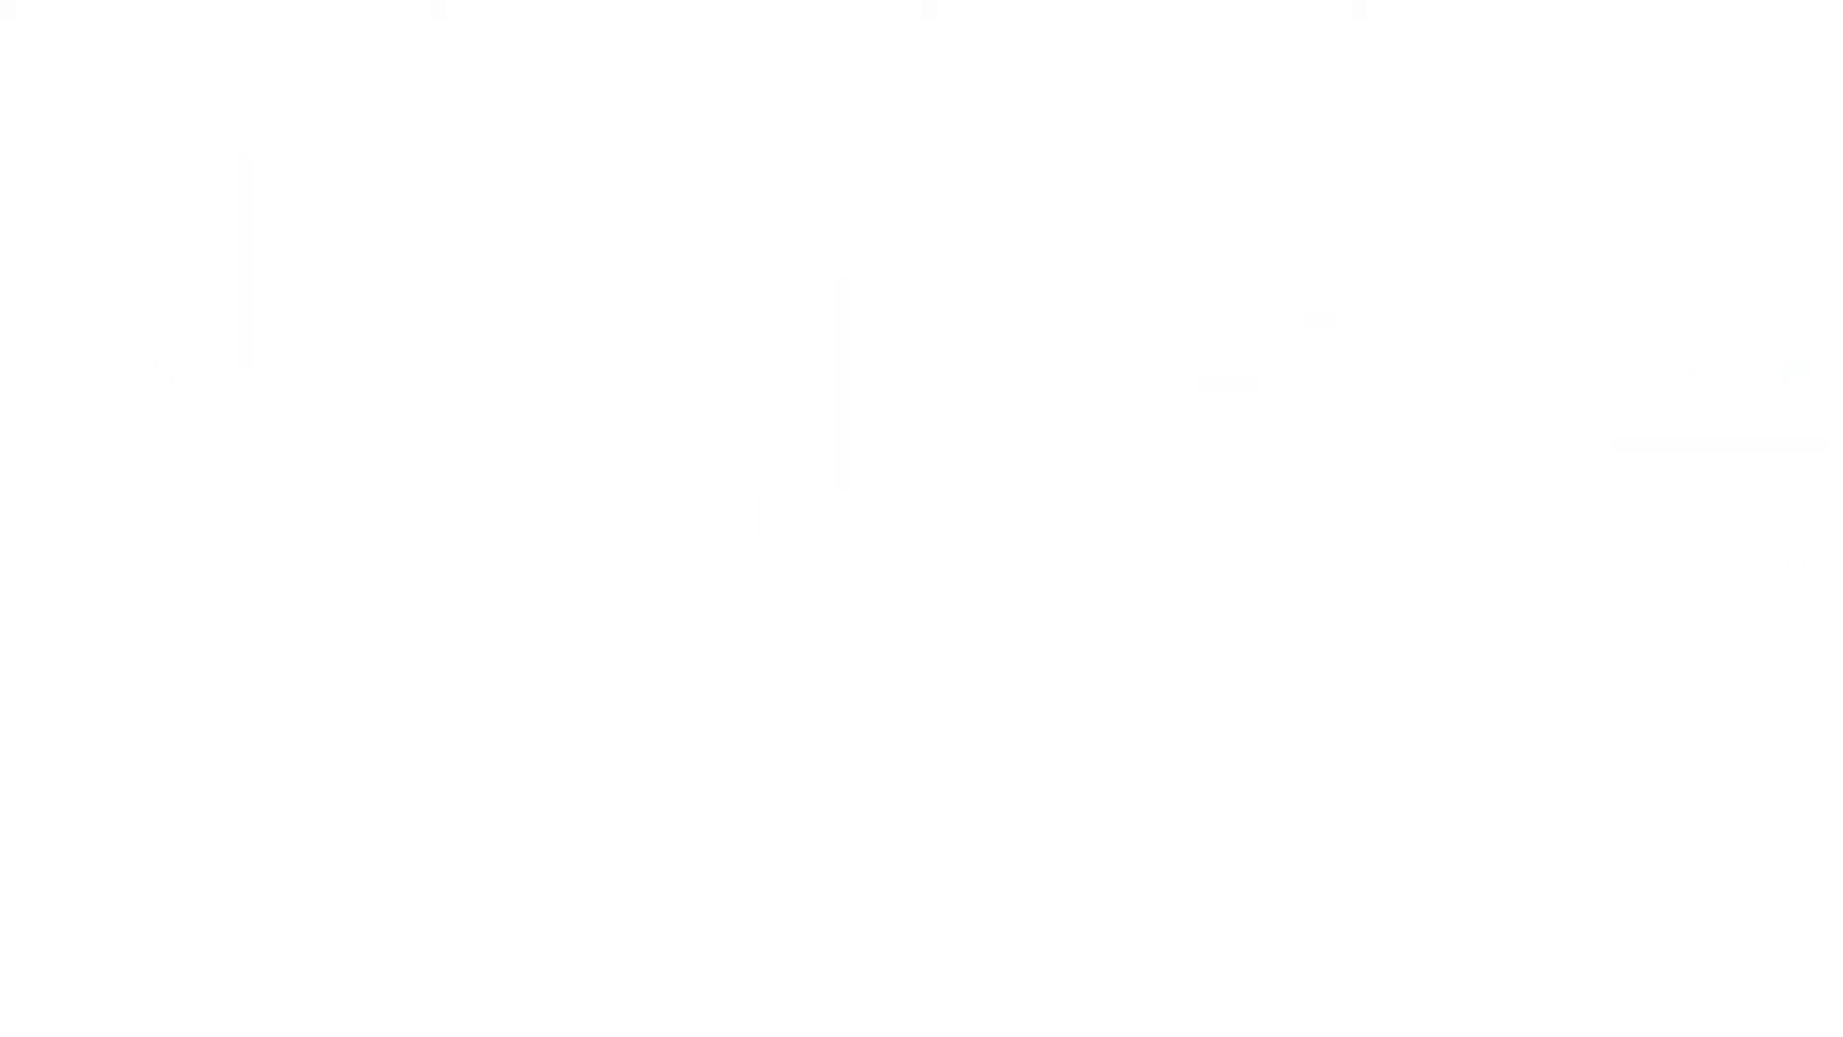
Step: Draw a red hand-drawn arrow pointing down near the page centre with the pen
left_click_drag(920, 418, 923, 670)
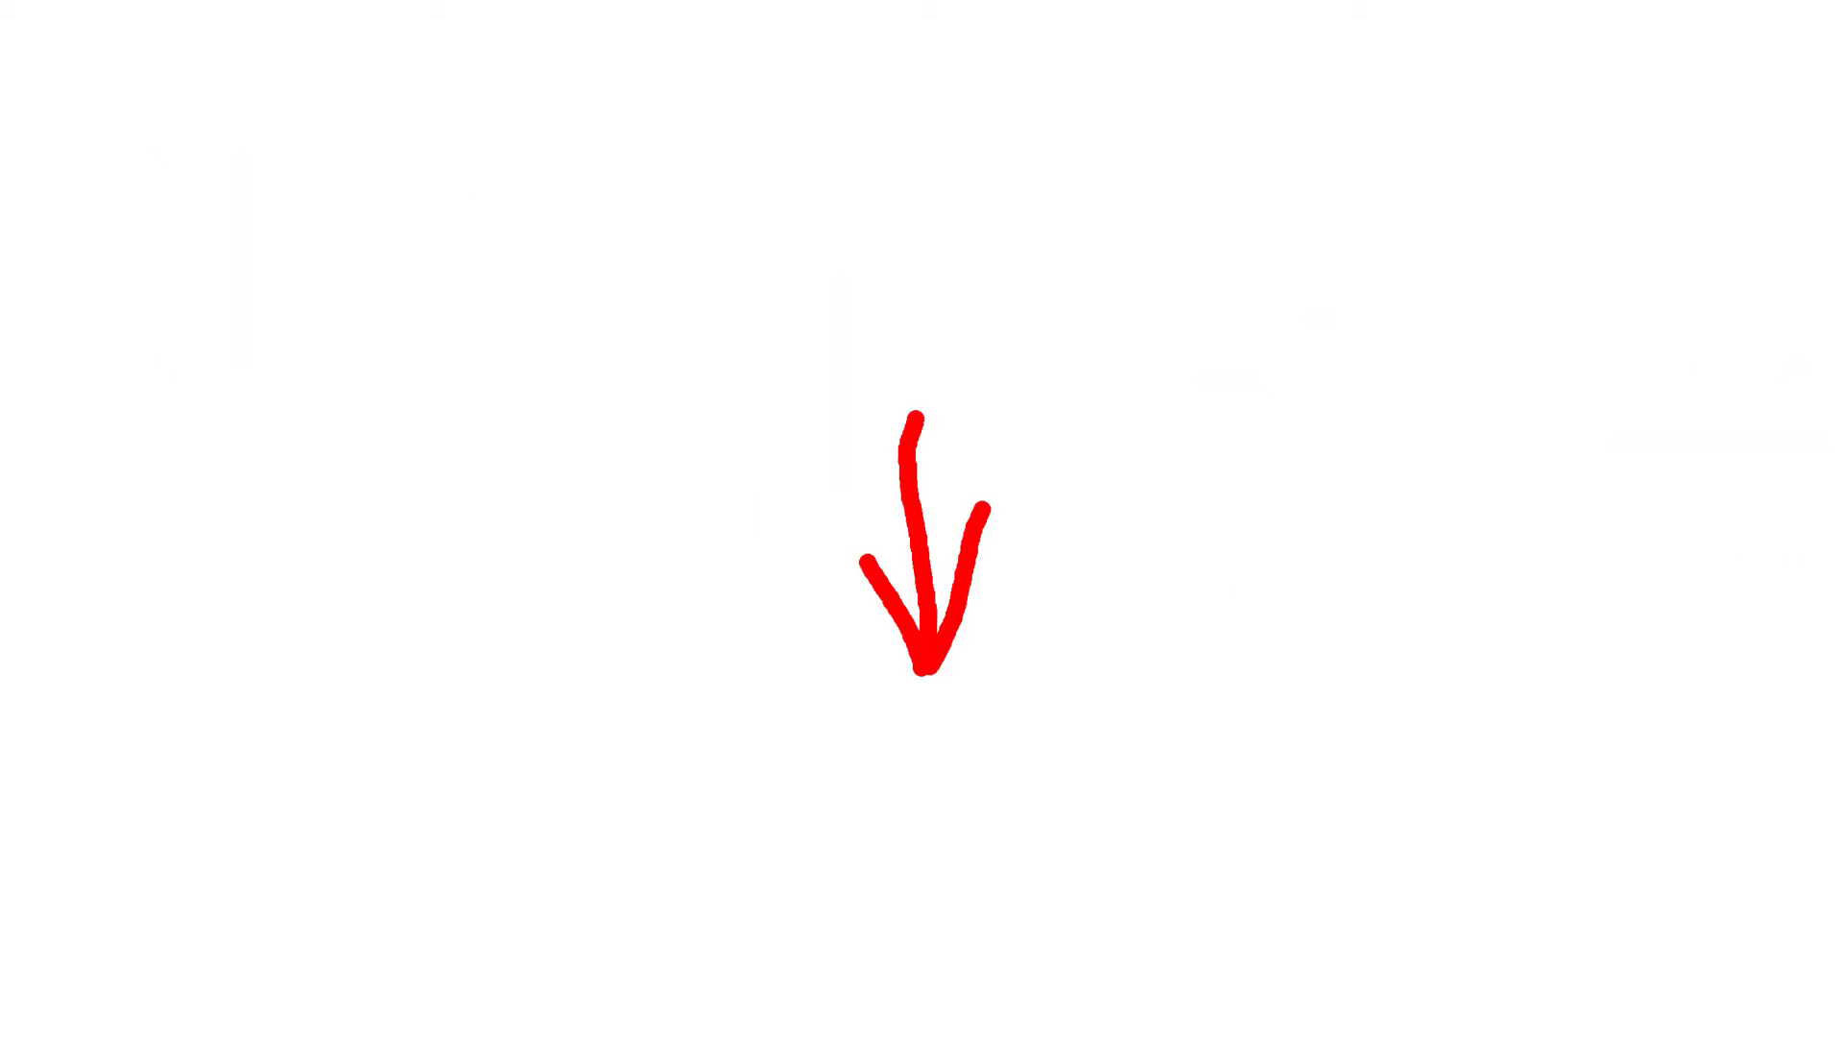